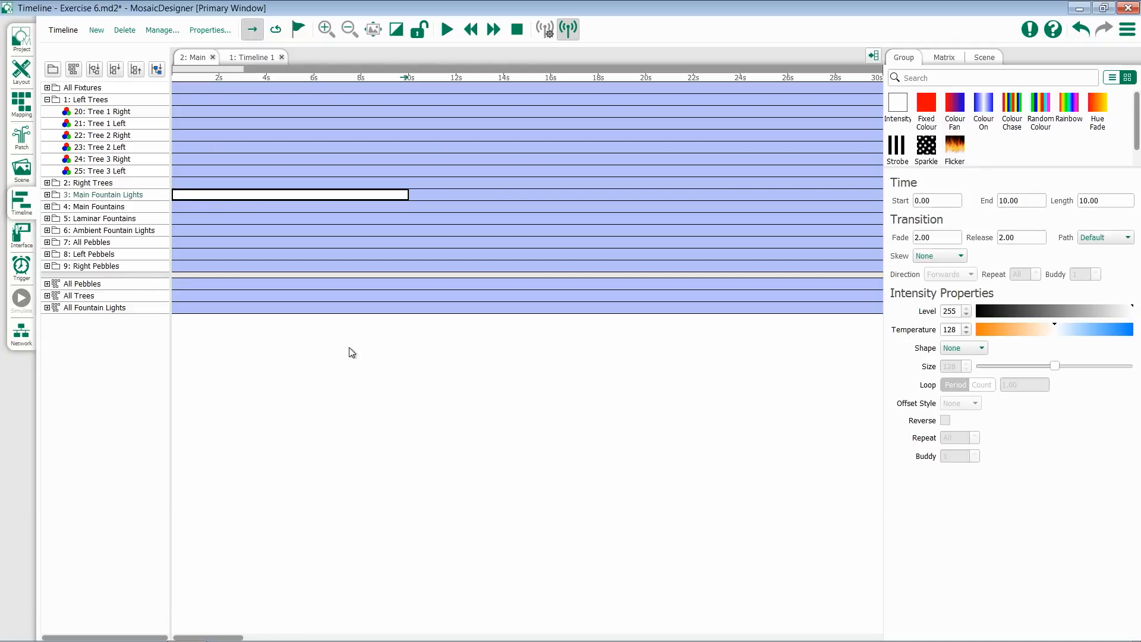
{"action": "mouse_move", "coordinate": [1006, 309]}
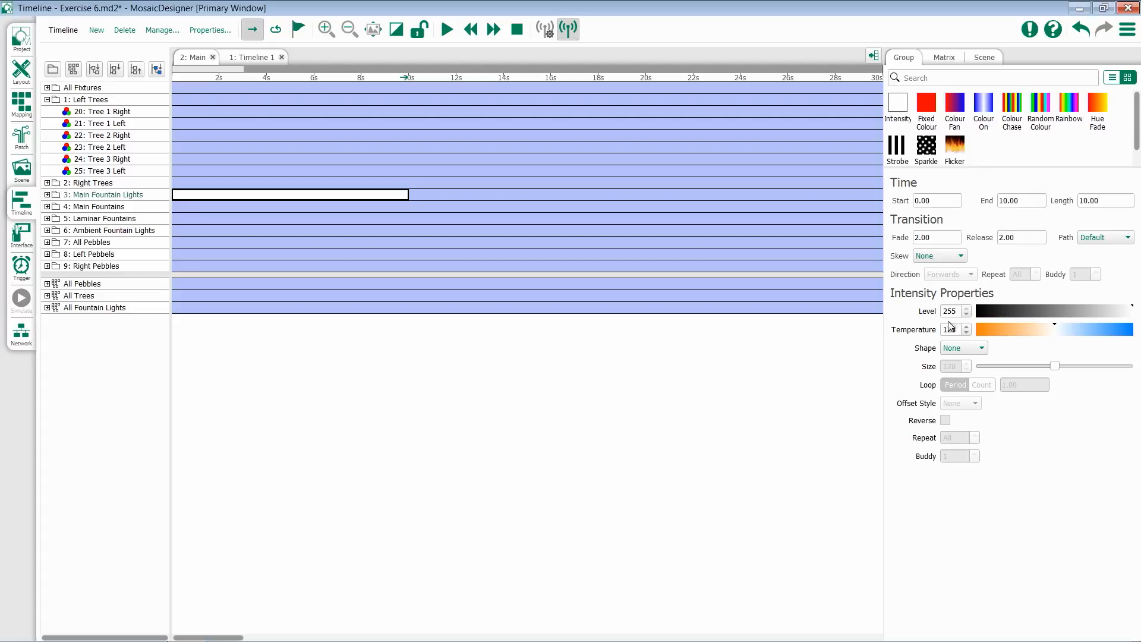
Change the Main Fountain Lights intensity effect shape to Sine.
{"action": "left_click", "coordinate": [962, 347]}
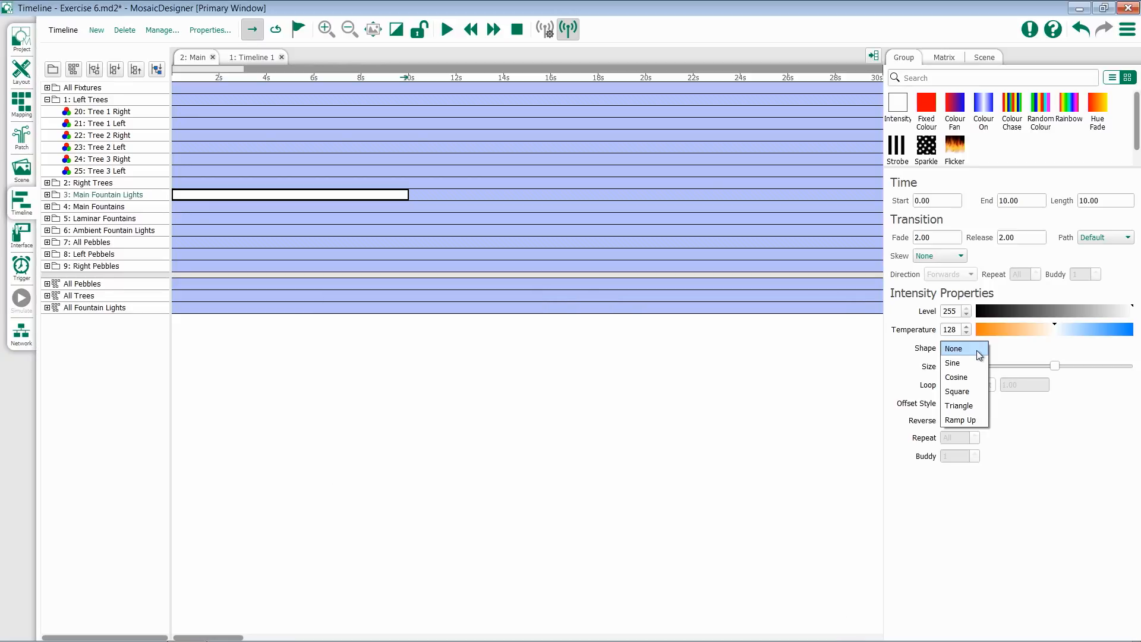
{"action": "mouse_move", "coordinate": [975, 362]}
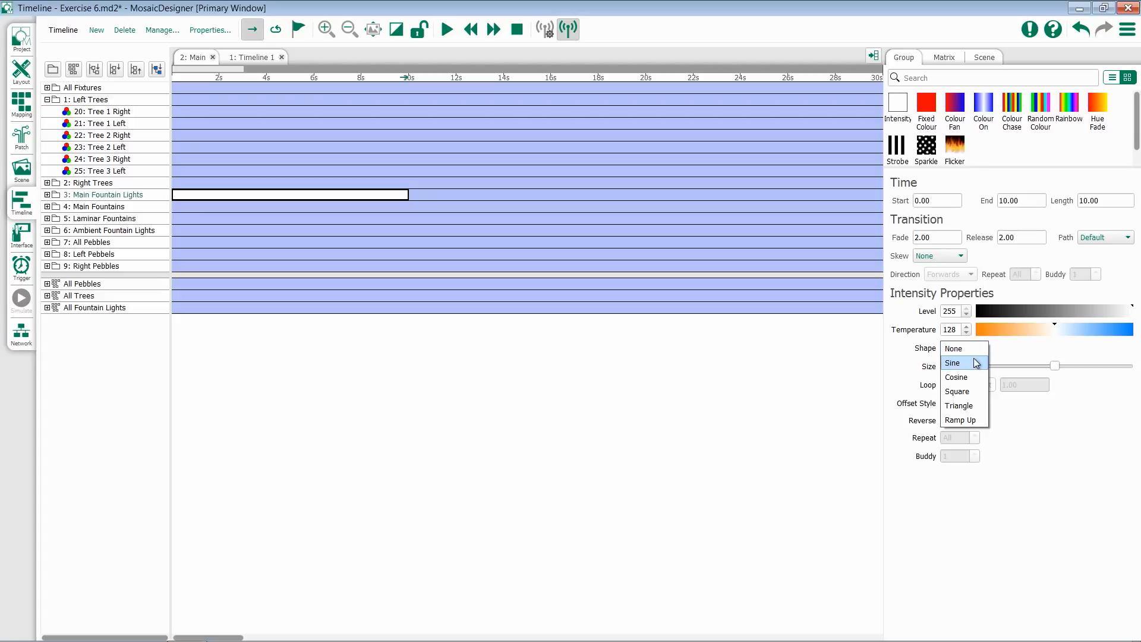
{"action": "left_click", "coordinate": [952, 363]}
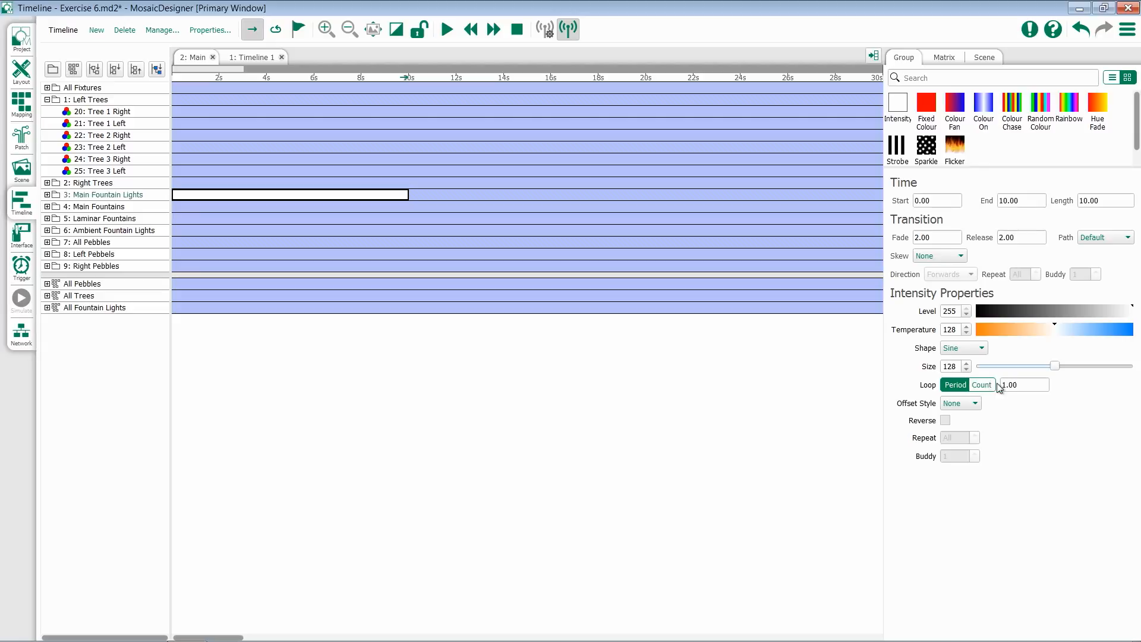
Loop the sine effect by count 4 and start playback in the 3D simulation.
{"action": "left_click", "coordinate": [980, 384]}
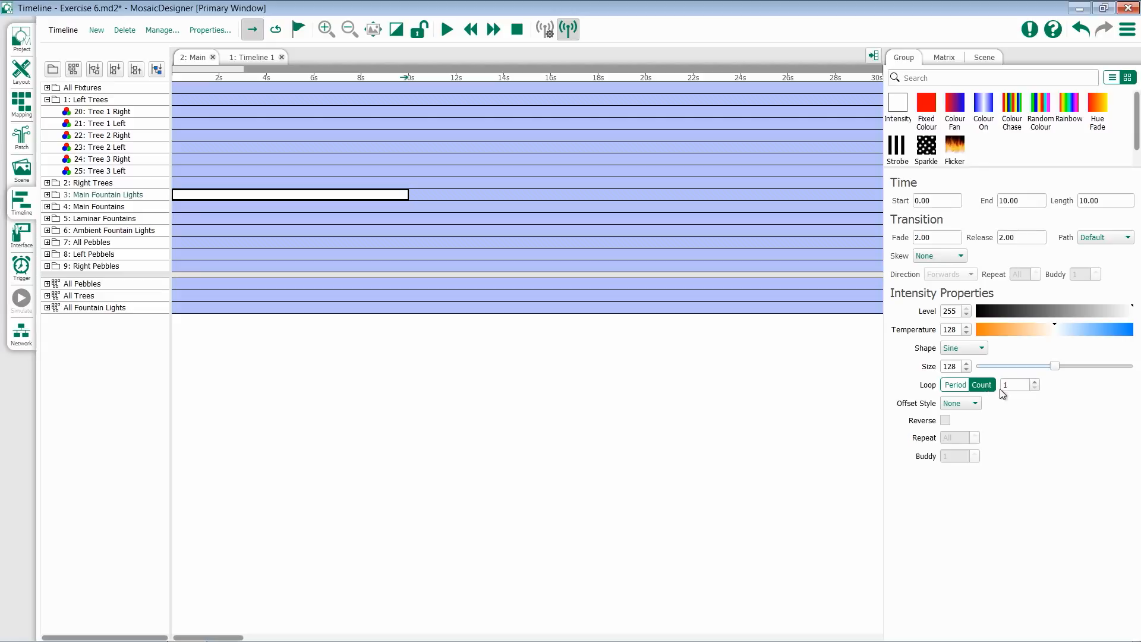
{"action": "left_click", "coordinate": [1035, 382]}
{"action": "type", "text": "4"}
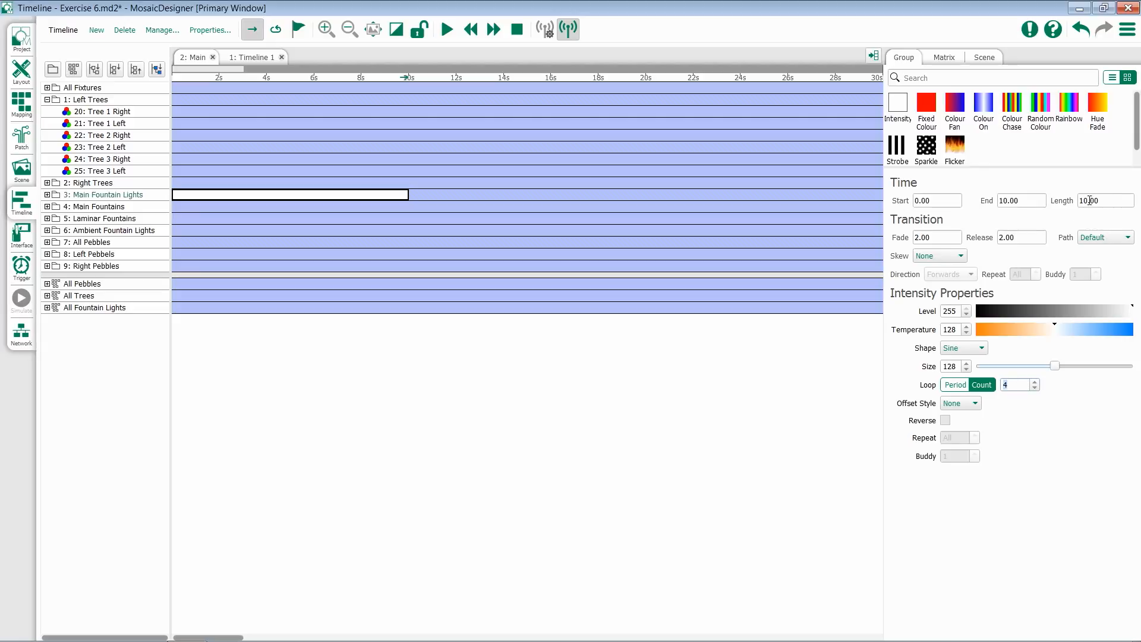
{"action": "left_click", "coordinate": [447, 29]}
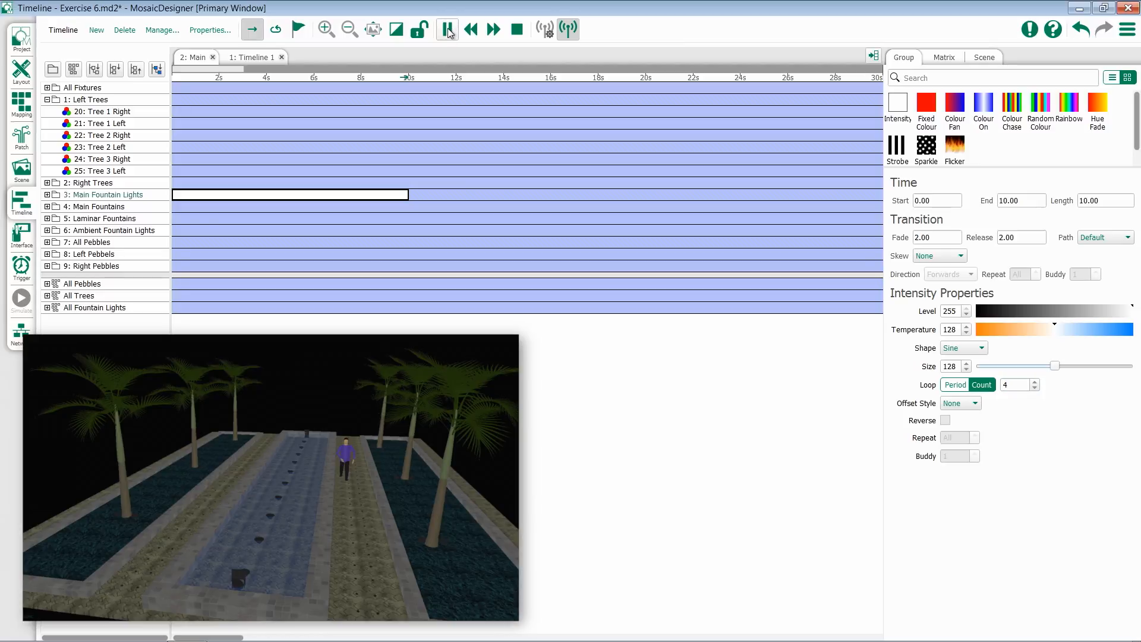
Raise the sine effect's Size slider to 252 while the simulation plays.
{"action": "left_click", "coordinate": [448, 29]}
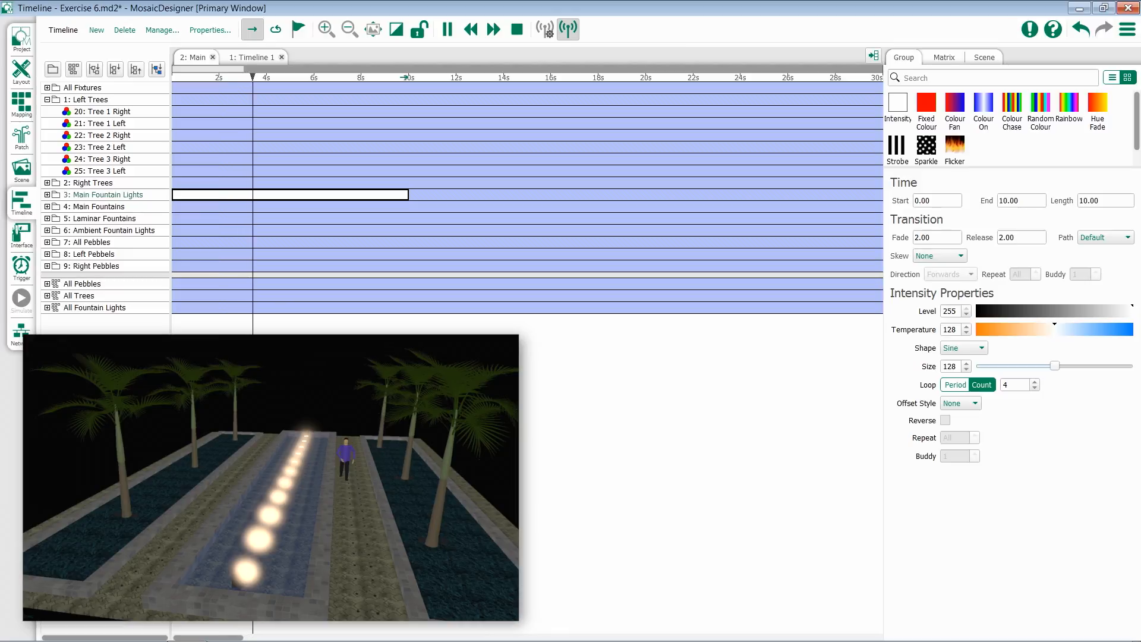
{"action": "left_click_drag", "start_coordinate": [1057, 366], "coordinate": [1061, 366]}
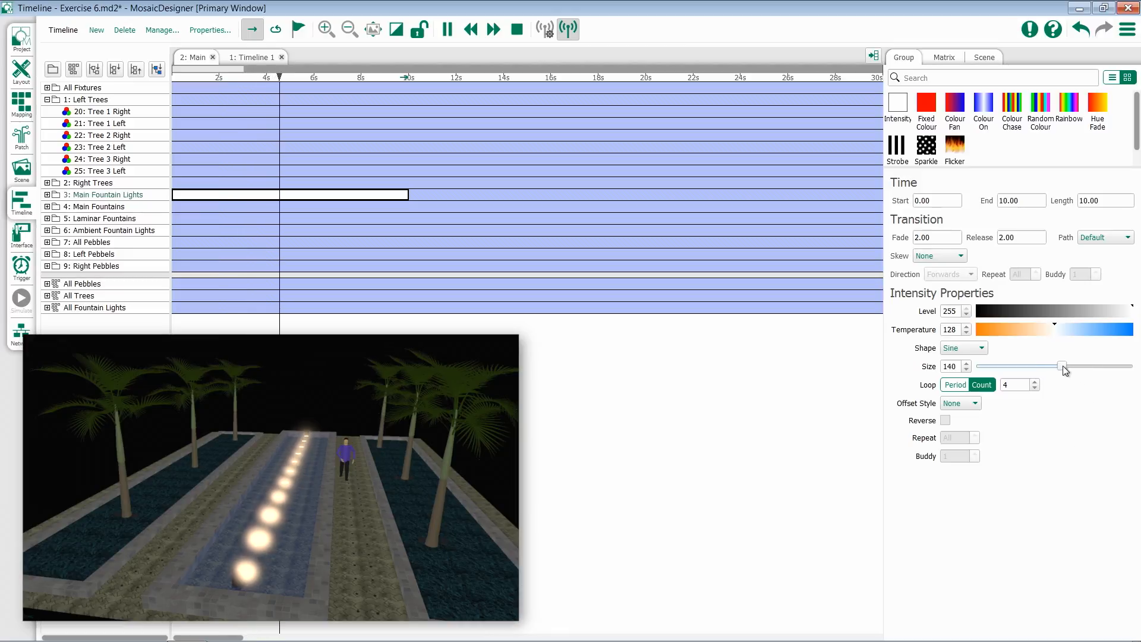
{"action": "left_click", "coordinate": [979, 347]}
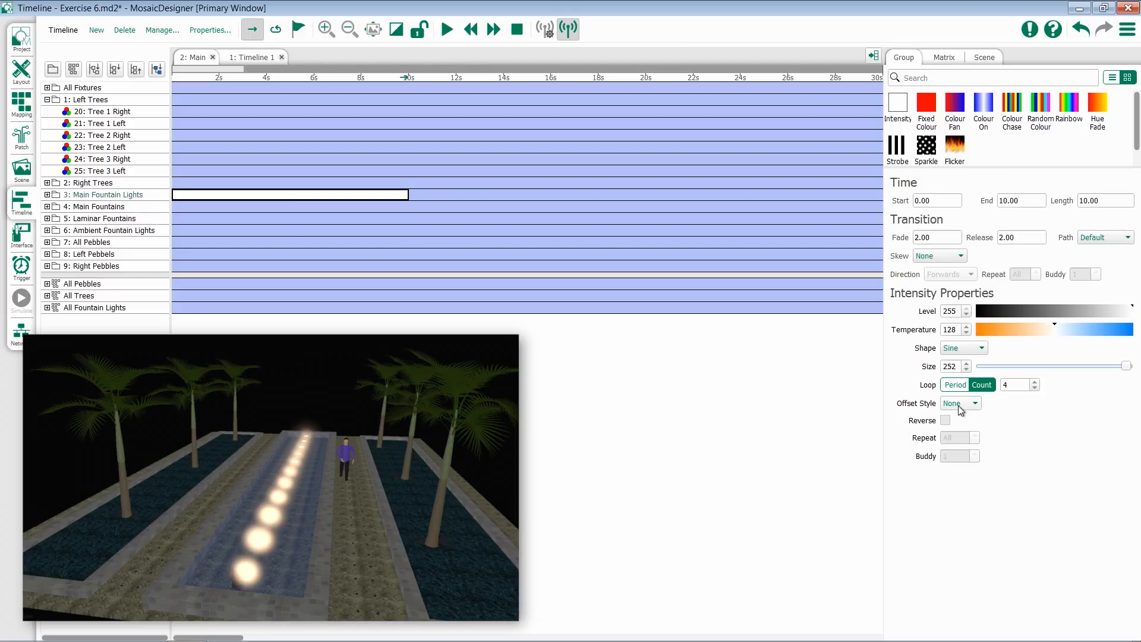
Set the sine effect's Offset Style to Spread.
{"action": "left_click", "coordinate": [959, 402]}
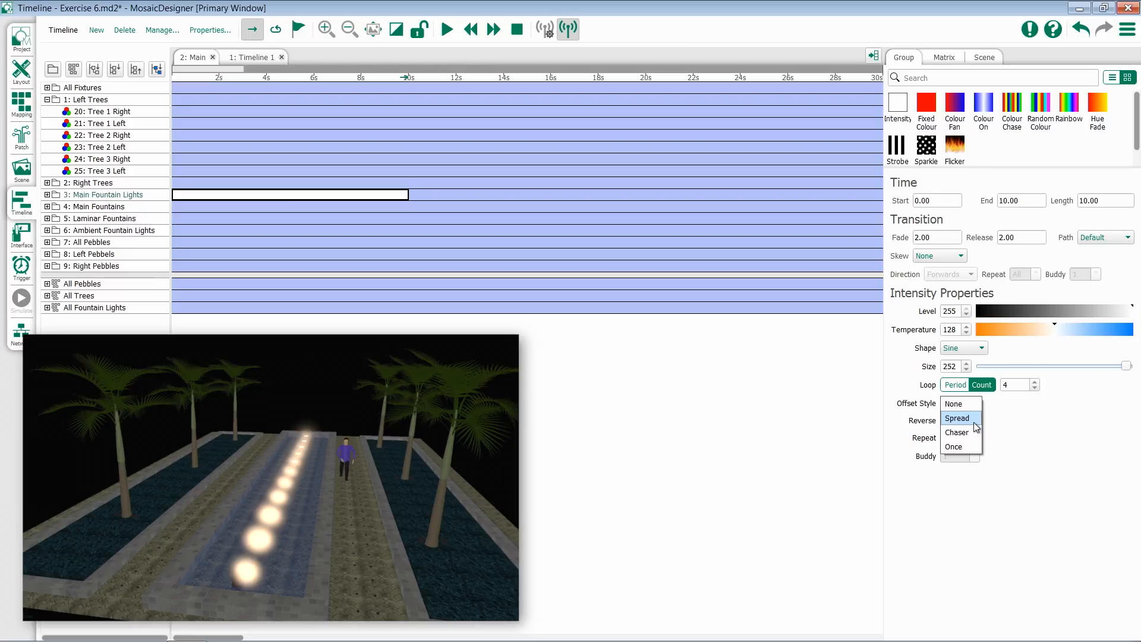
{"action": "left_click", "coordinate": [956, 417]}
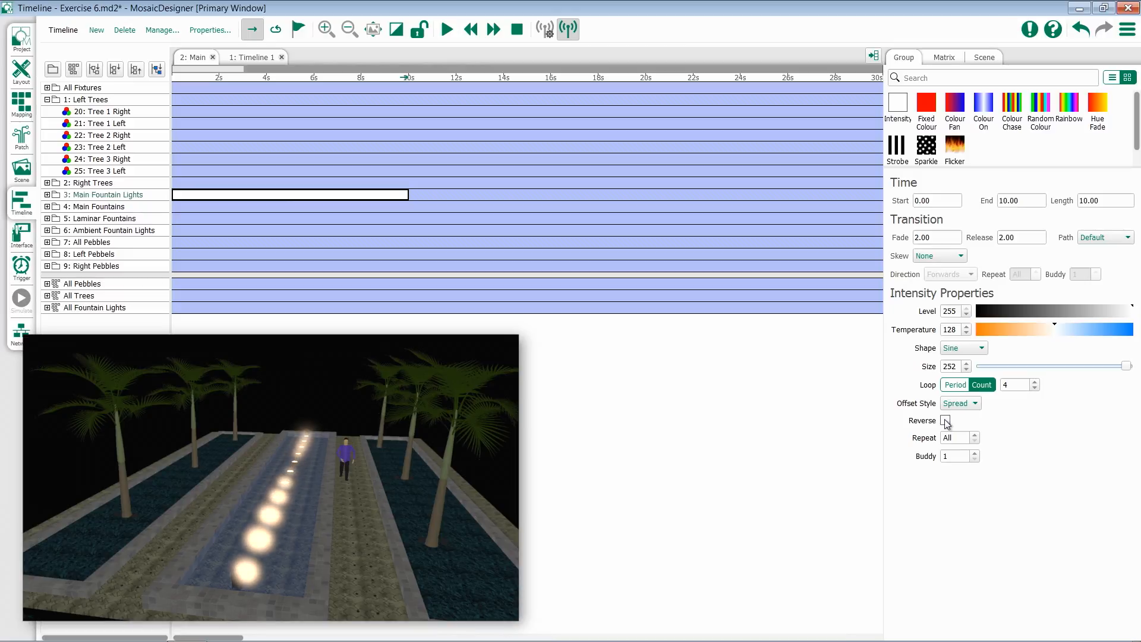
Turn on Reverse for the spread sine effect.
{"action": "left_click", "coordinate": [946, 421]}
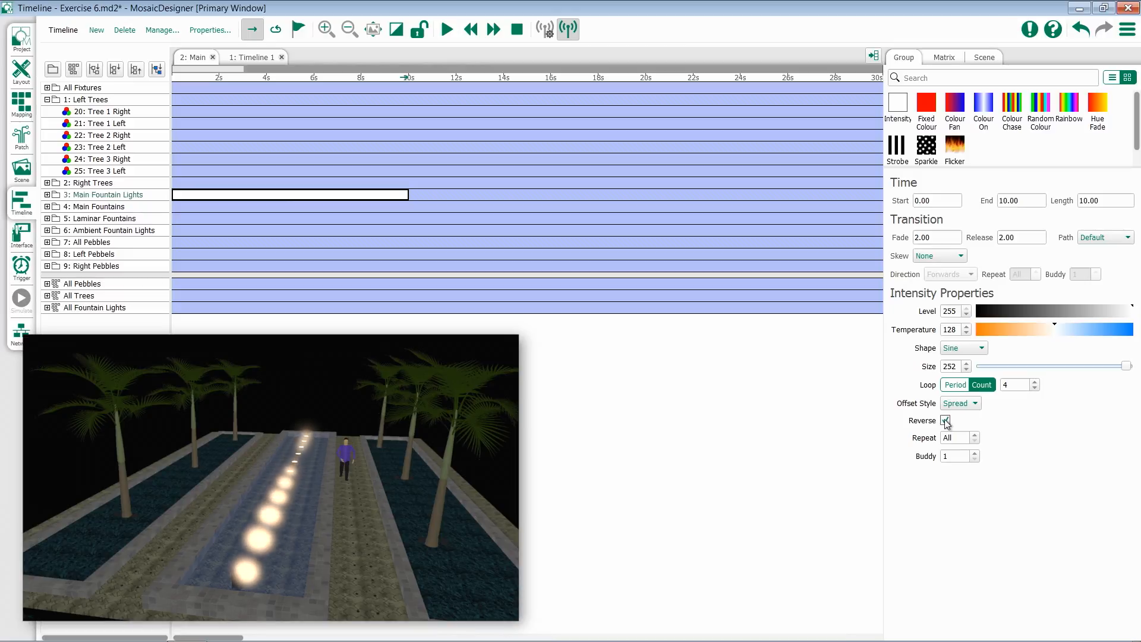
{"action": "left_click", "coordinate": [946, 420]}
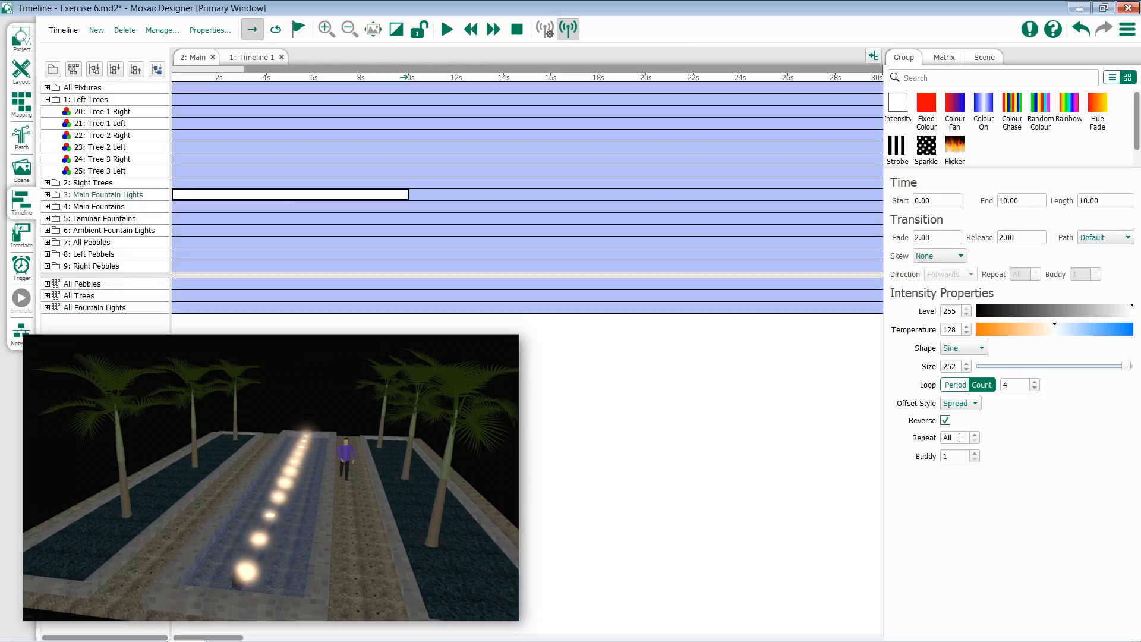